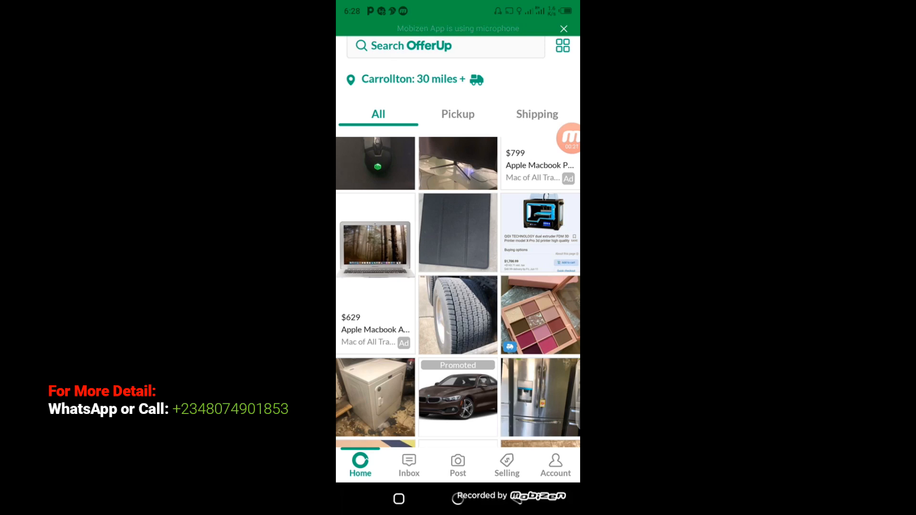
View the Account page showing the email and phone marked verified.
left_click(555, 463)
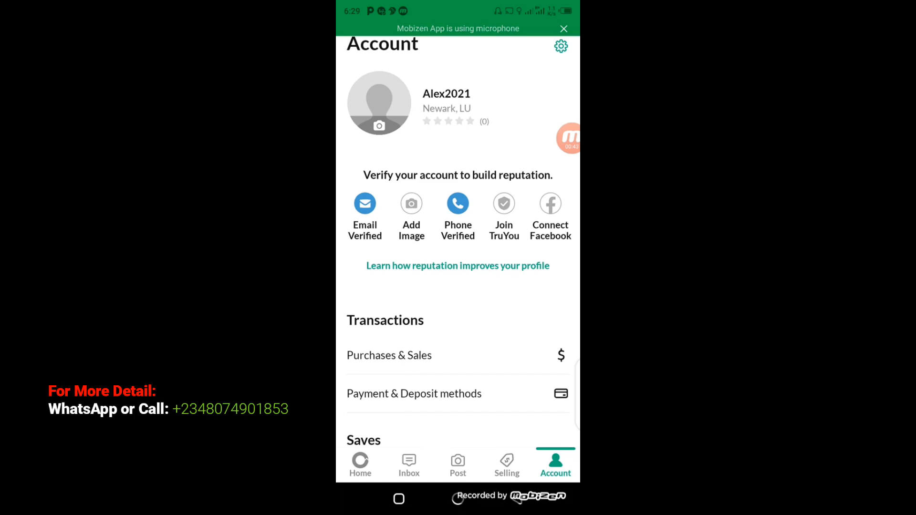
View the Inbox Messages list with two seller conversations from 16 days ago.
left_click(408, 464)
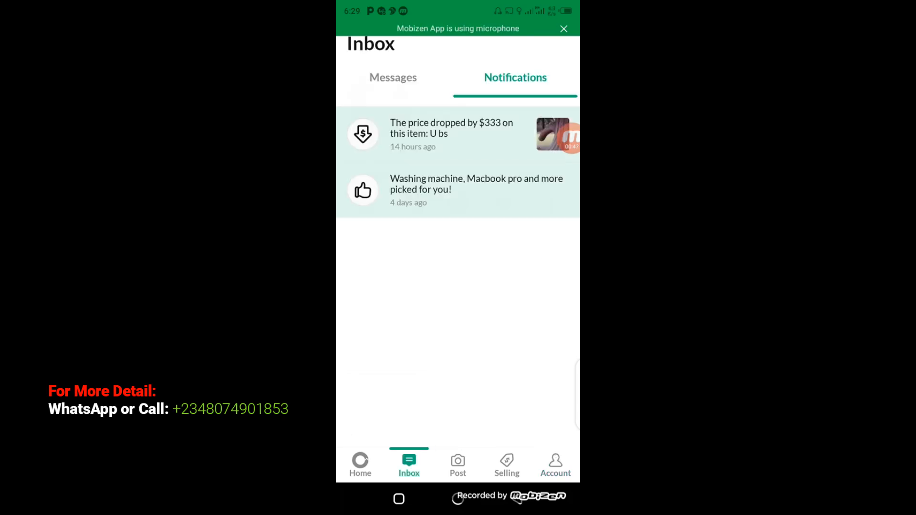
left_click(393, 77)
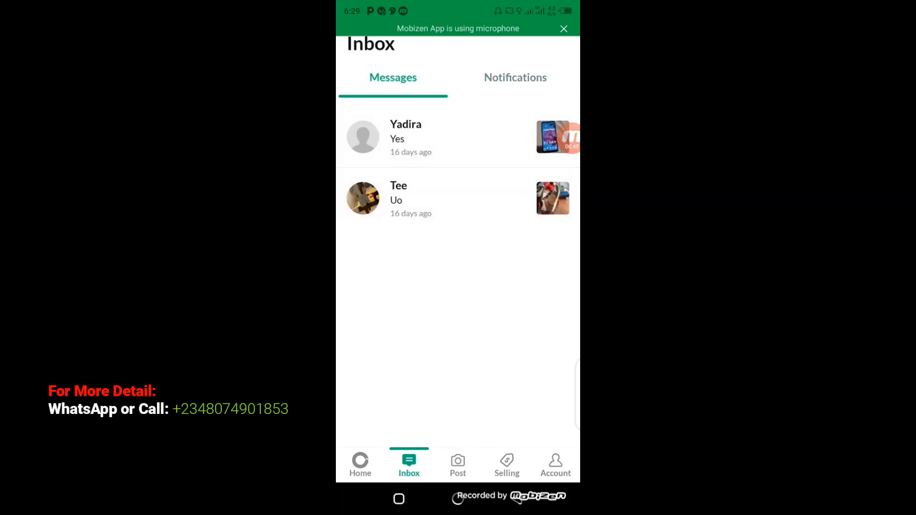